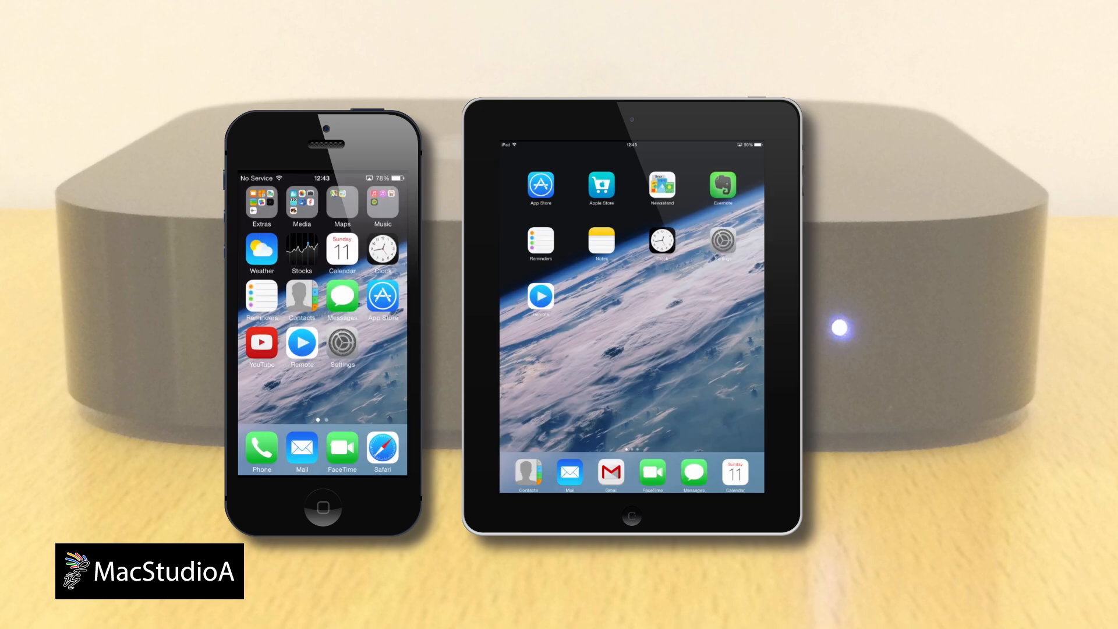
# Launch Remote on the iPhone and begin Add a Device to get the pairing passcode
pyautogui.click(300, 344)
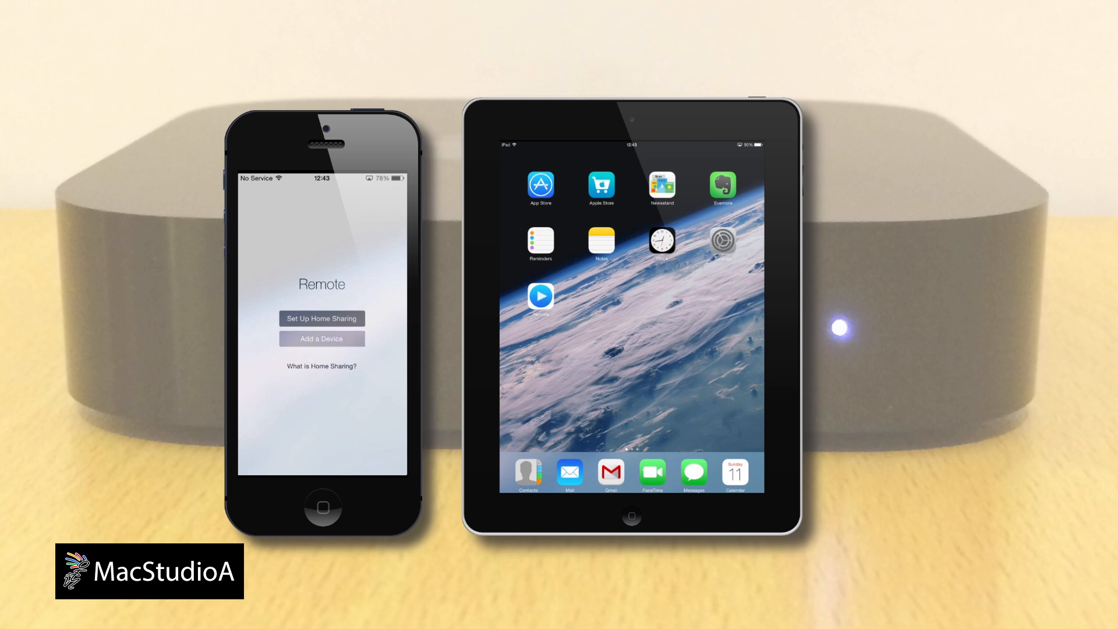
pyautogui.click(321, 338)
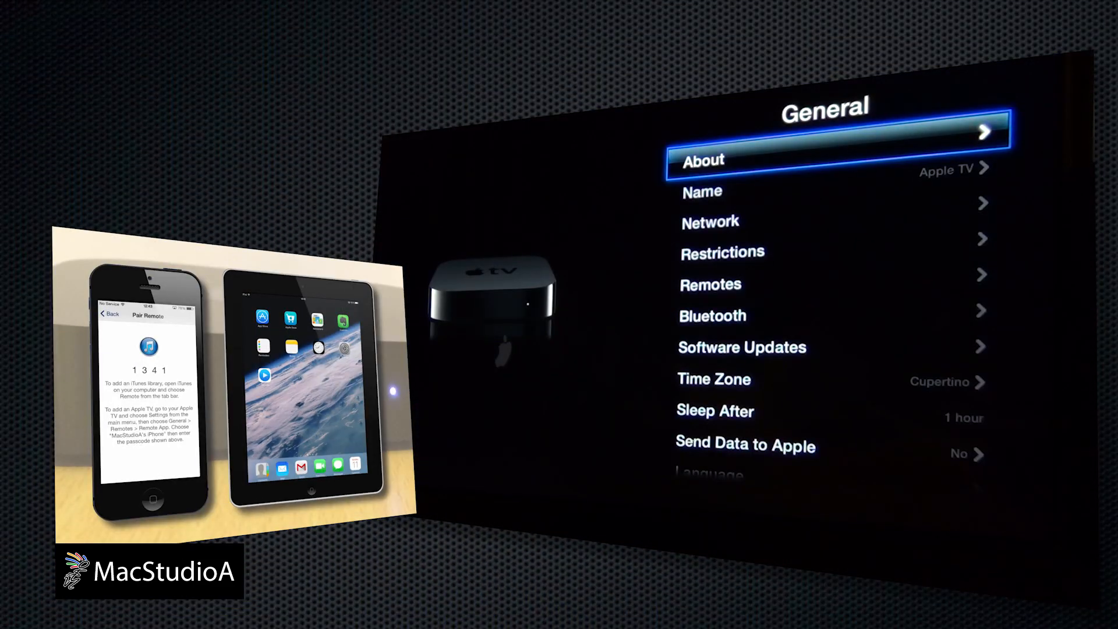
# Navigate Apple TV settings to Remotes > Remote App and complete pairing with the iPhone
pyautogui.scroll(-3)
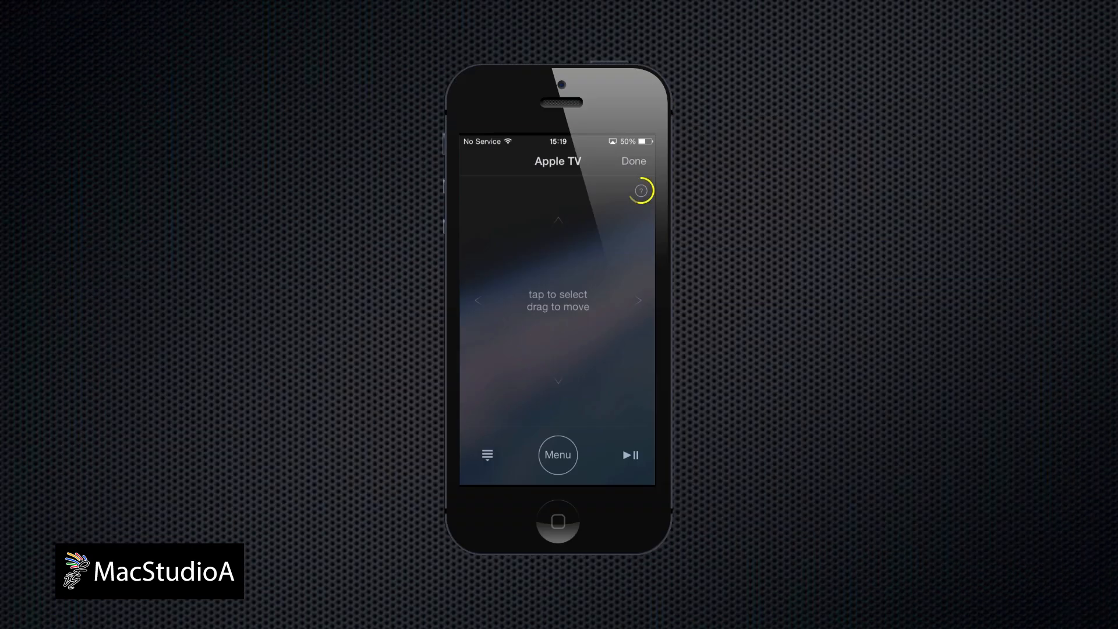
# Browse the Remote app's gesture help pages before returning to the touch-control screen
pyautogui.click(639, 190)
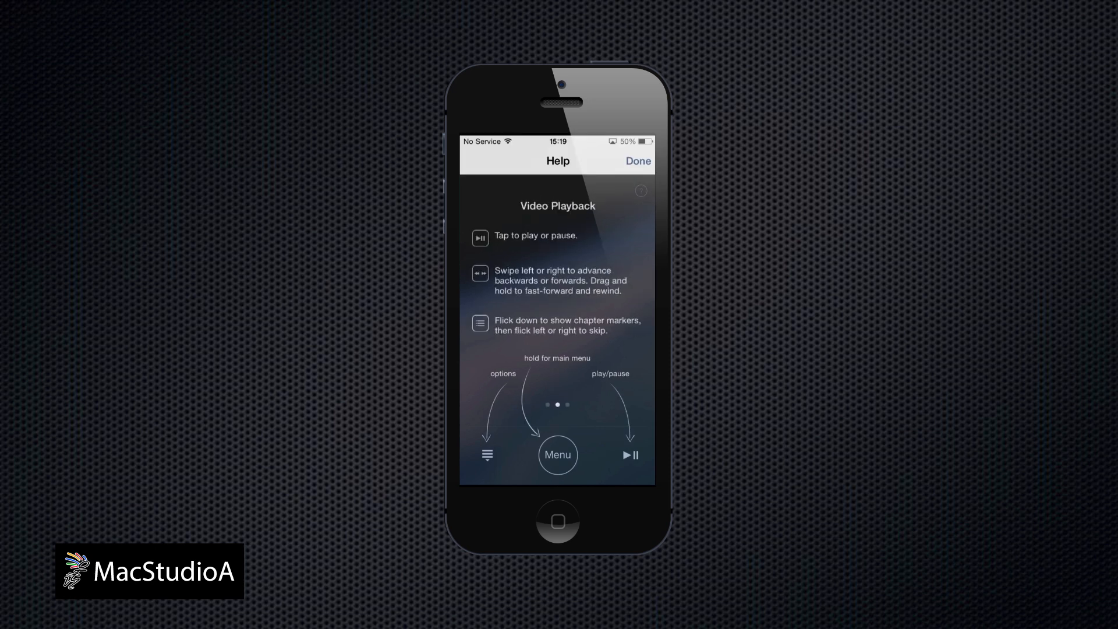
pyautogui.hscroll(-3)
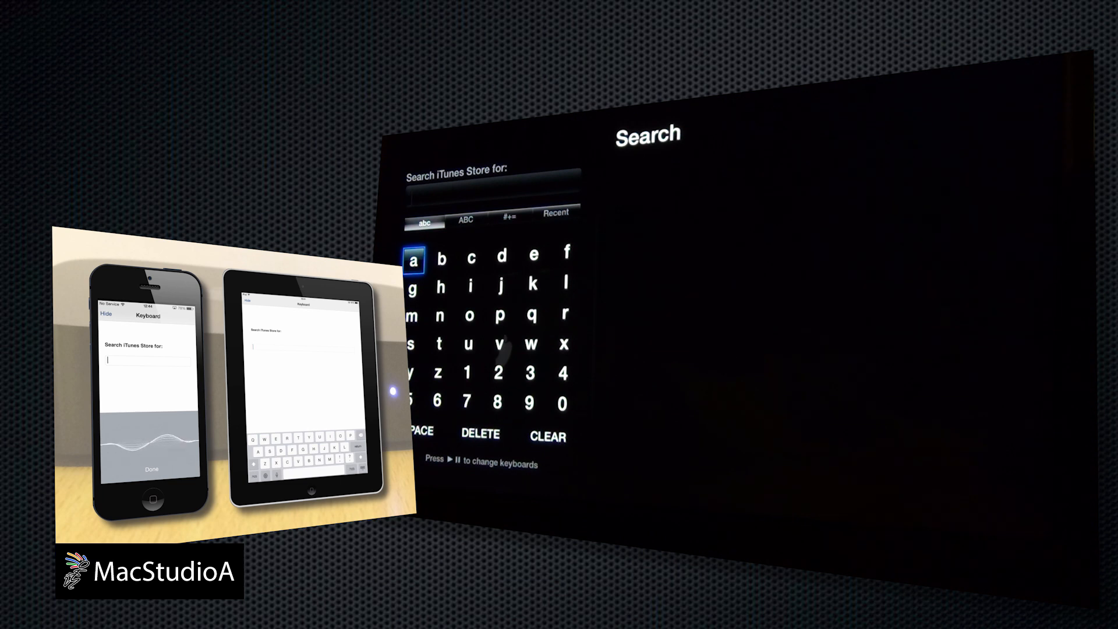
# Search the iTunes Store for 'Steve McQueen' then 'Elvis' using the paired devices' keyboards
pyautogui.write('Steve McQueen')
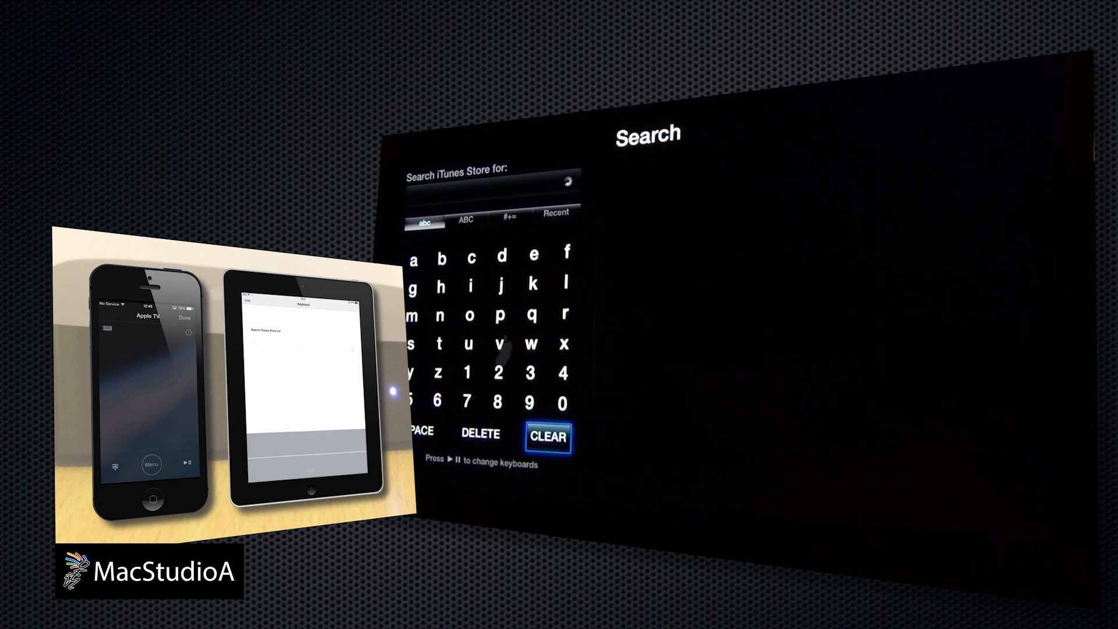
pyautogui.write('Elvis')
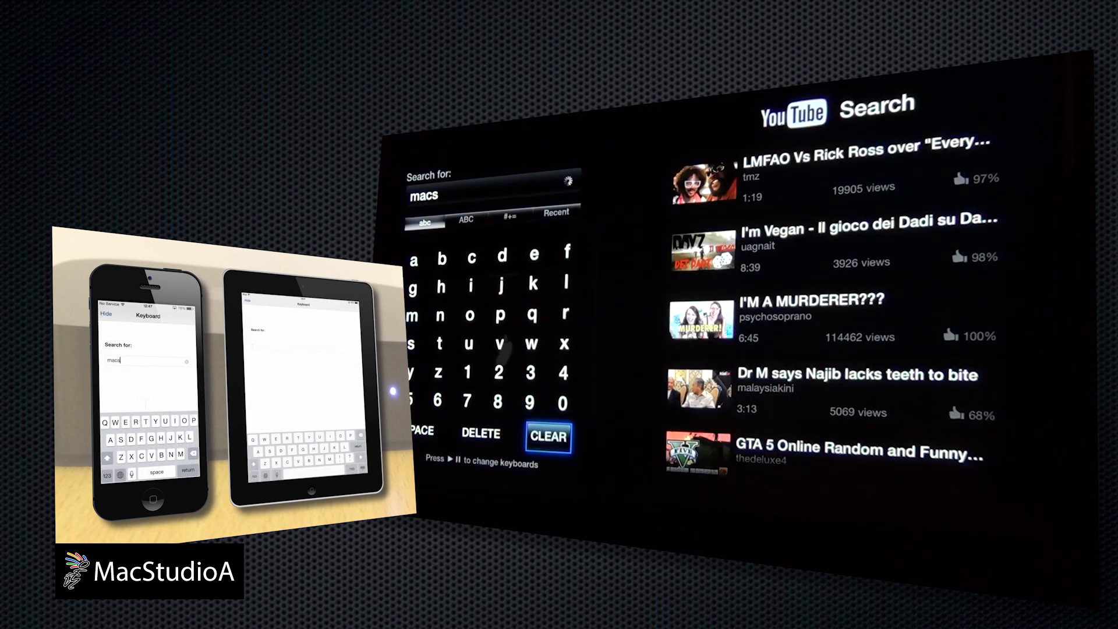
# Search YouTube for 'tudioa' from the iPhone, then review the Main Menu channel-visibility list
pyautogui.write('tudioa')
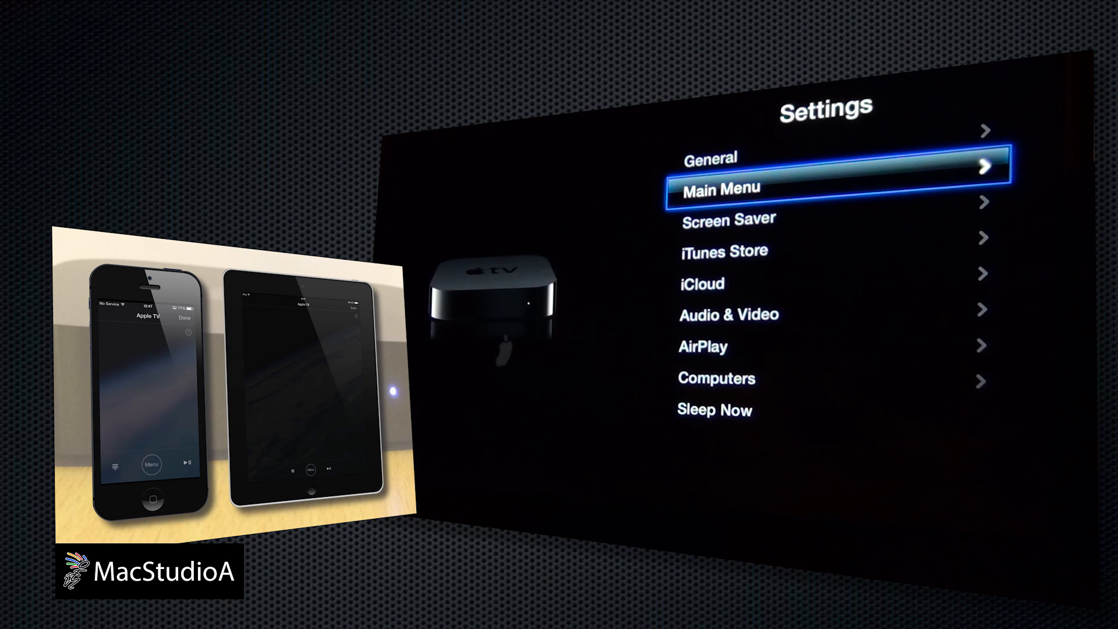
pyautogui.click(719, 188)
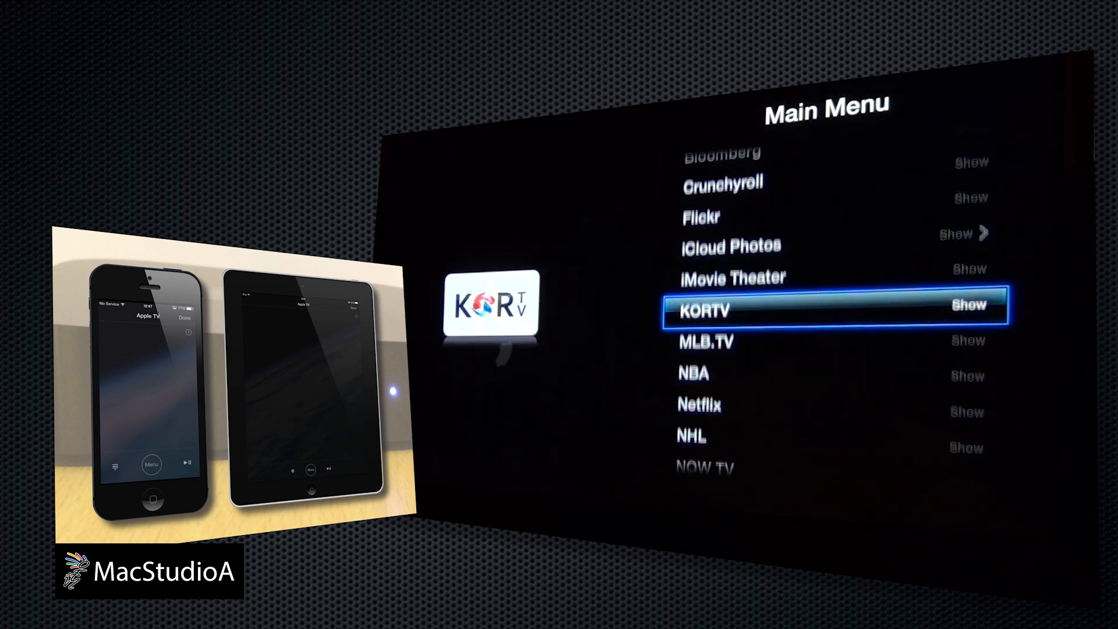
pyautogui.scroll(3)
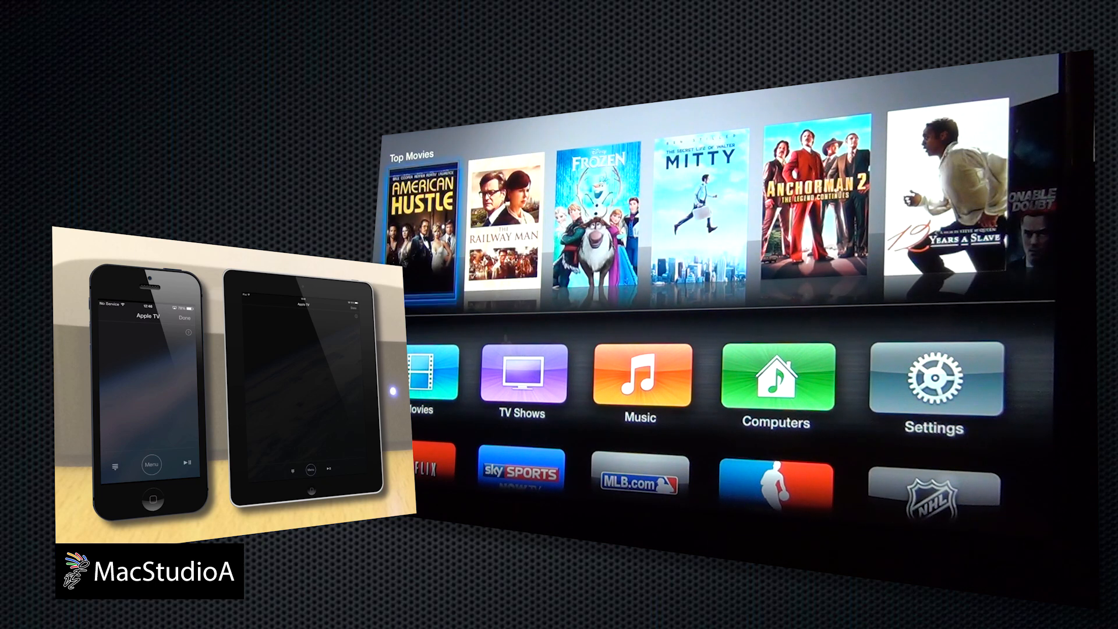
# Drag the wiggling Netflix icon down into the first slot of the second row
pyautogui.scroll(-3)
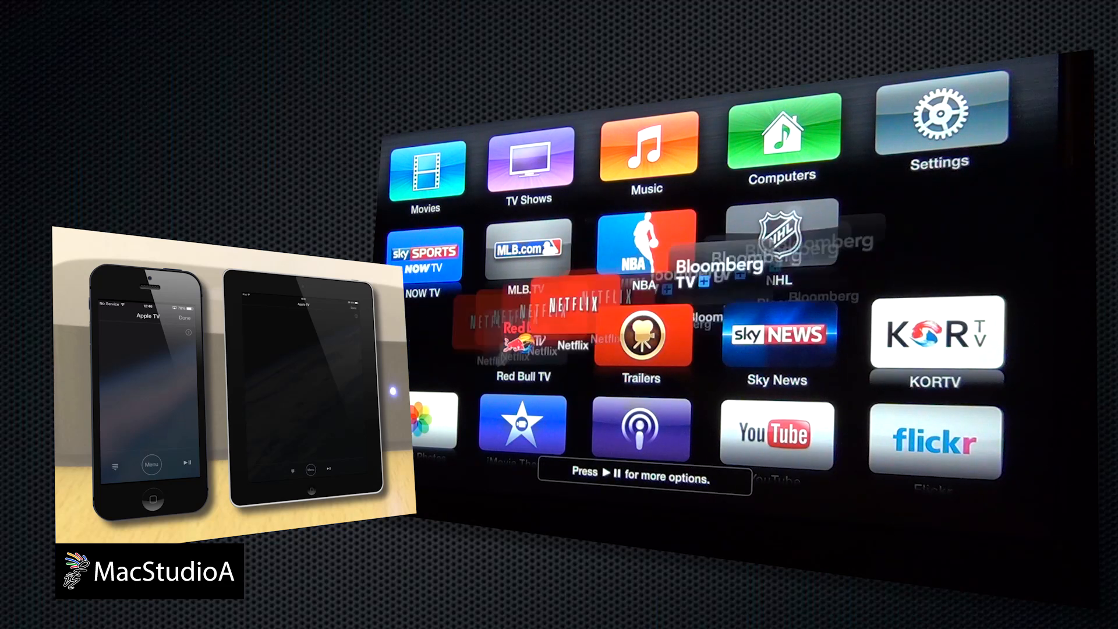
pyautogui.scroll(-3)
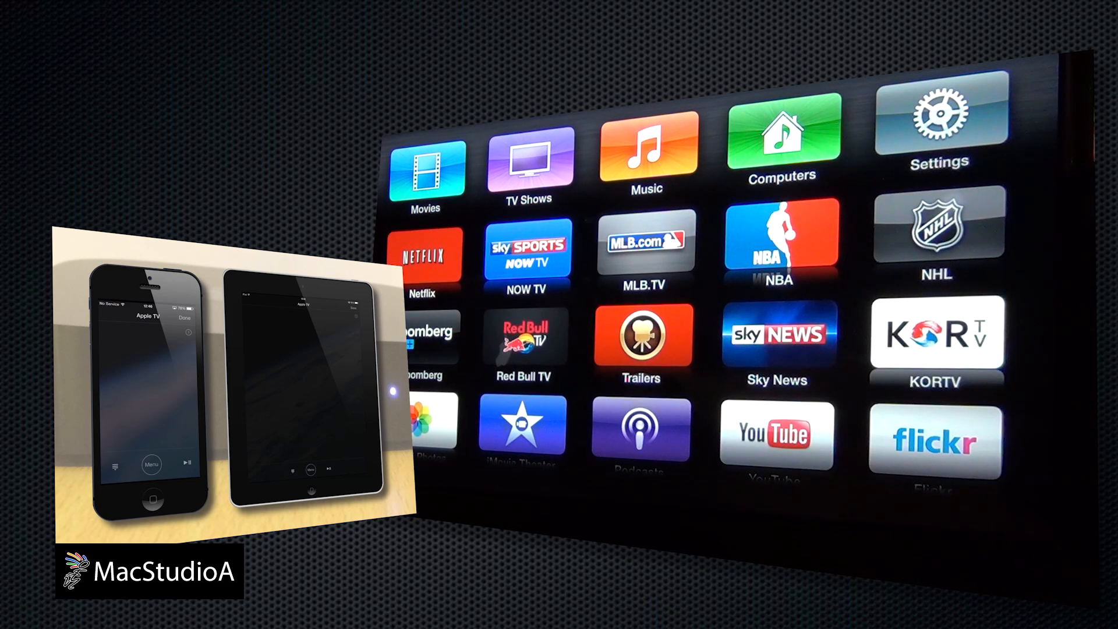
# Drop Netflix in place, move focus past NBA to the top row and enter Settings
pyautogui.click(424, 256)
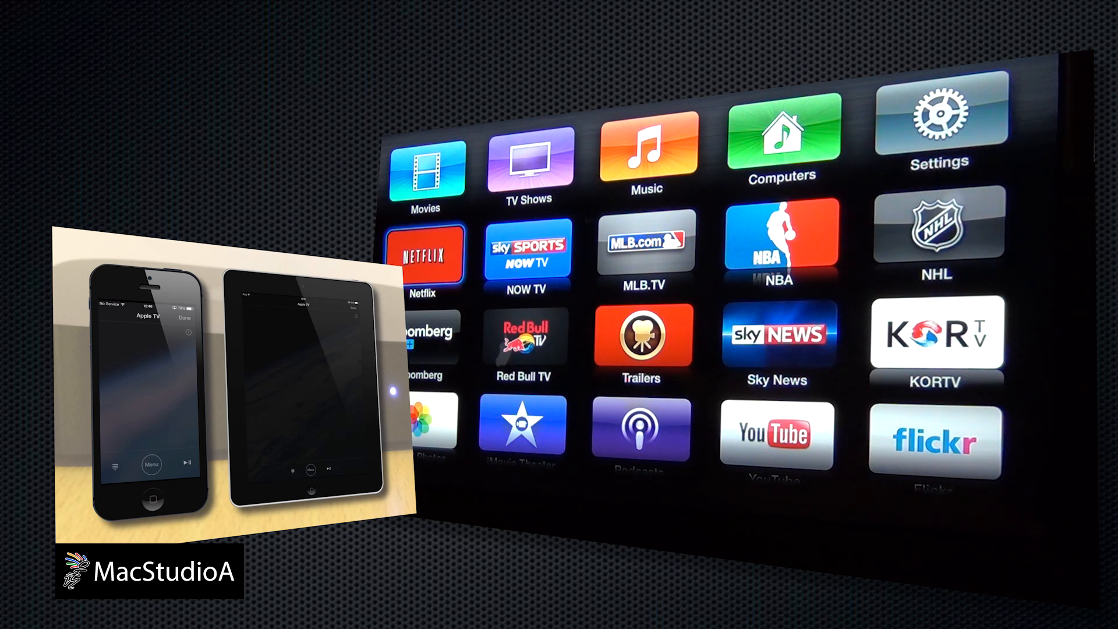
pyautogui.click(777, 239)
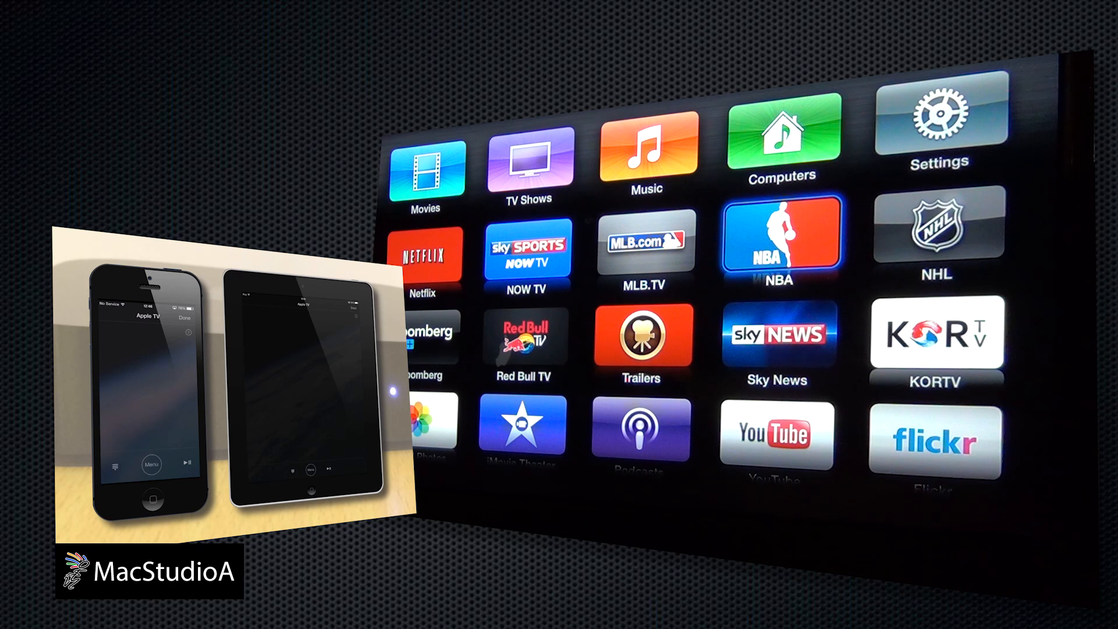
pyautogui.click(425, 165)
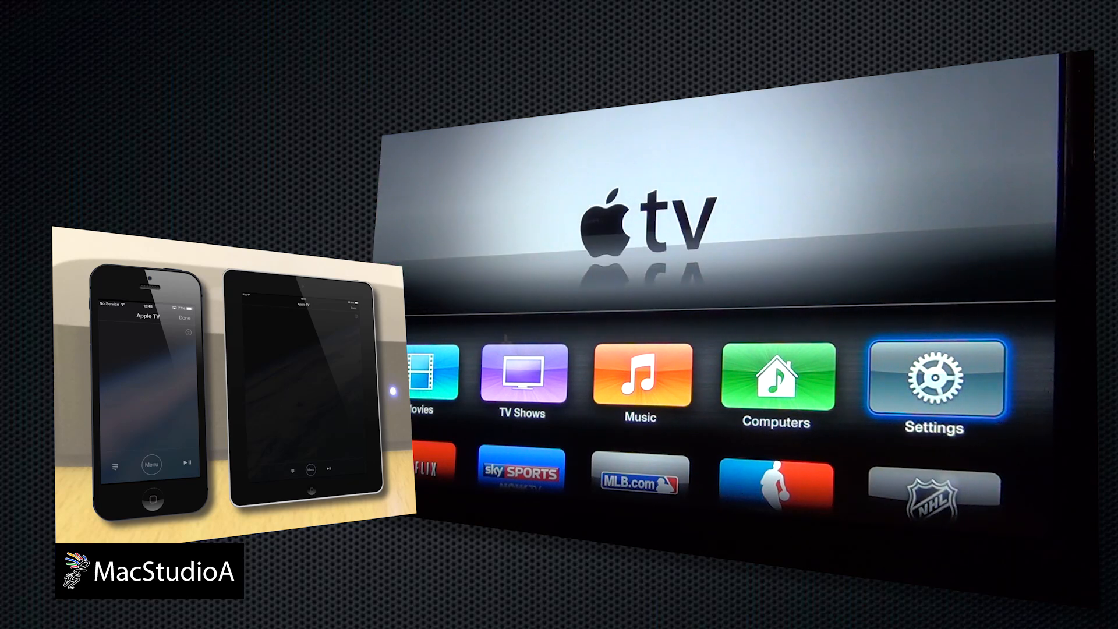
pyautogui.click(935, 382)
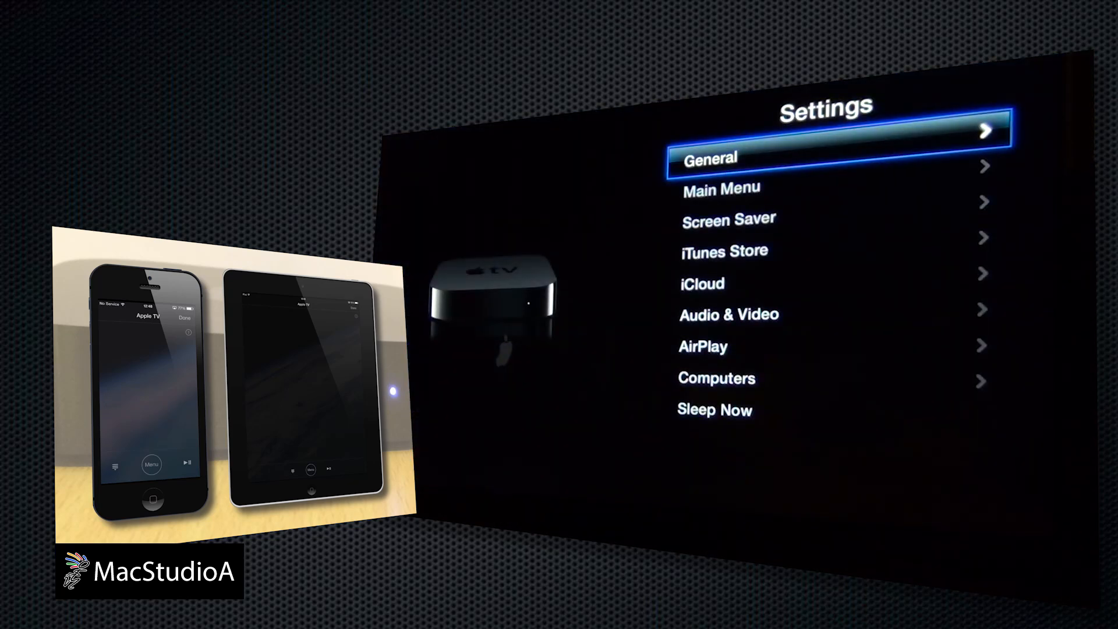